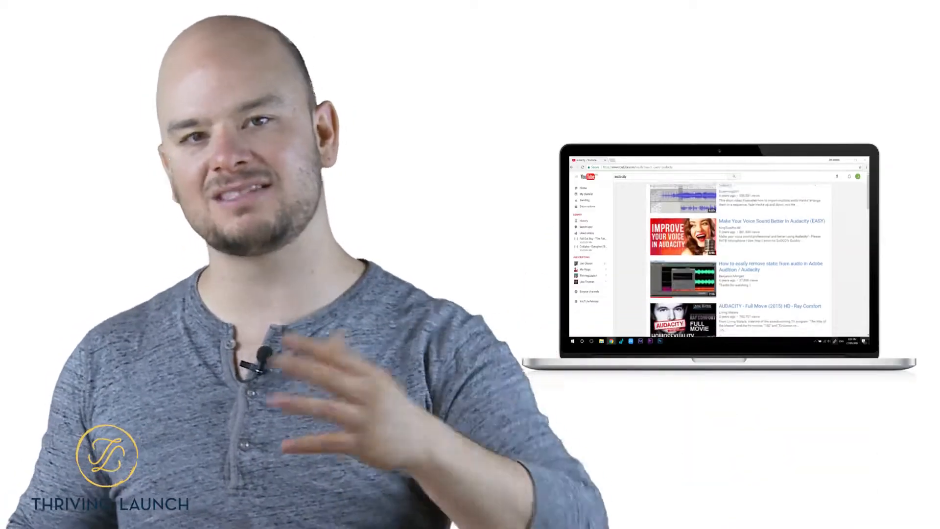
scroll(down, 3)
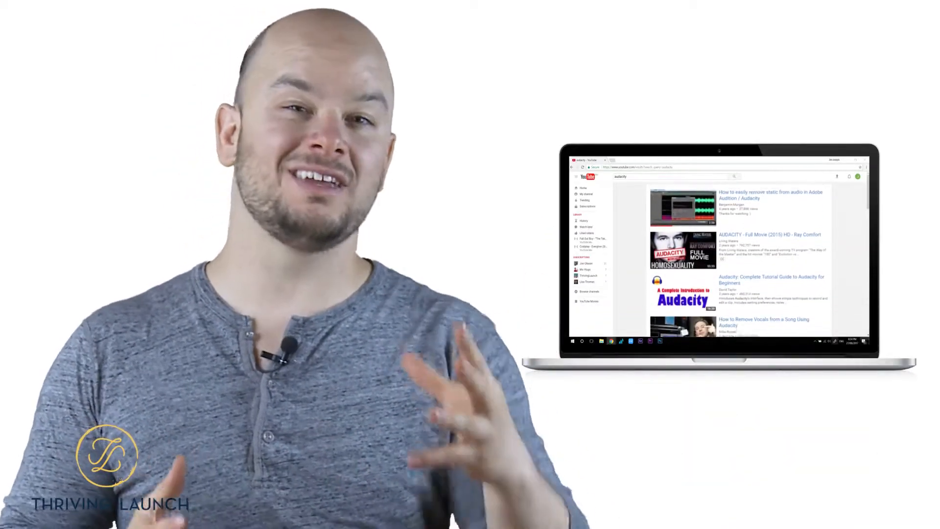